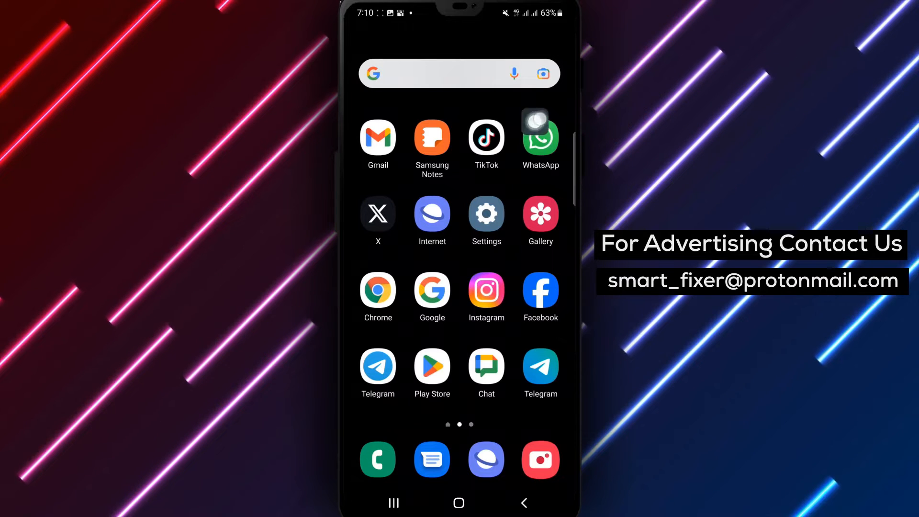
Step: Launch WhatsApp from the home screen, landing on the Communities tab
left_click(539, 140)
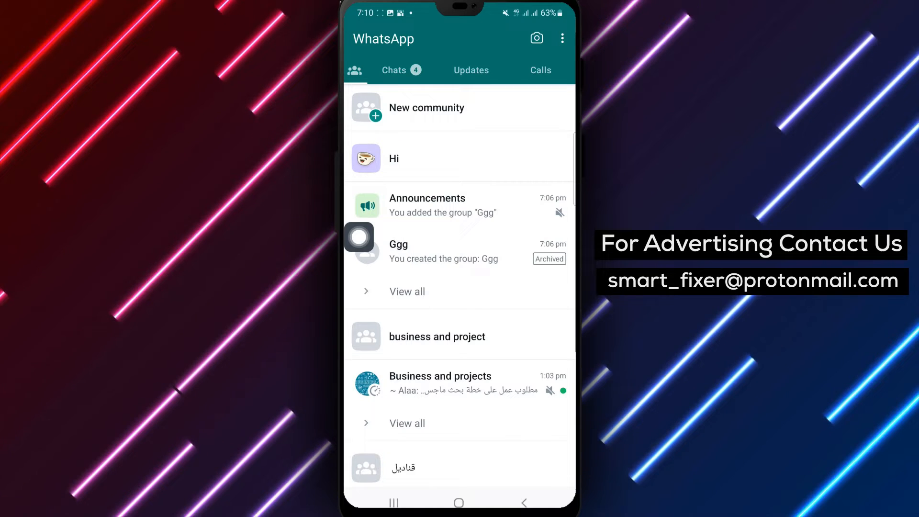
Step: Enter the Ggg group chat under the Hi community and bring up its options menu
left_click(443, 251)
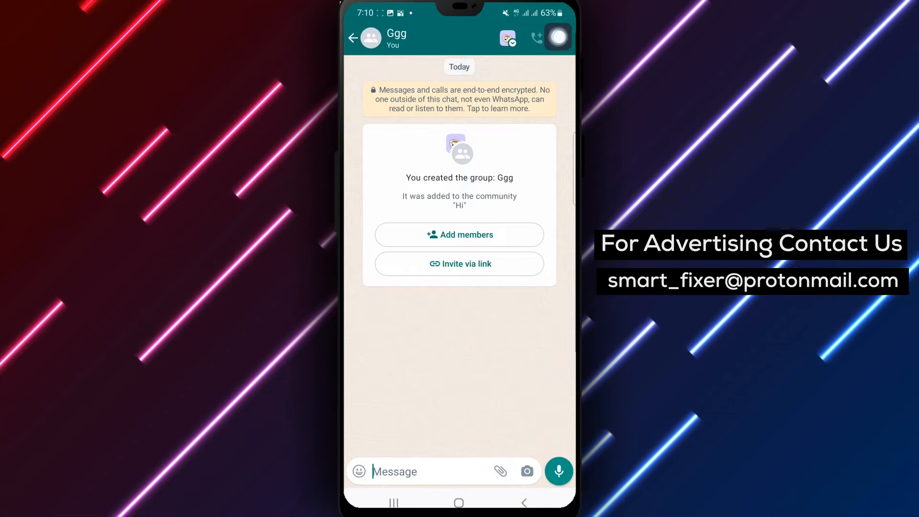
left_click(562, 39)
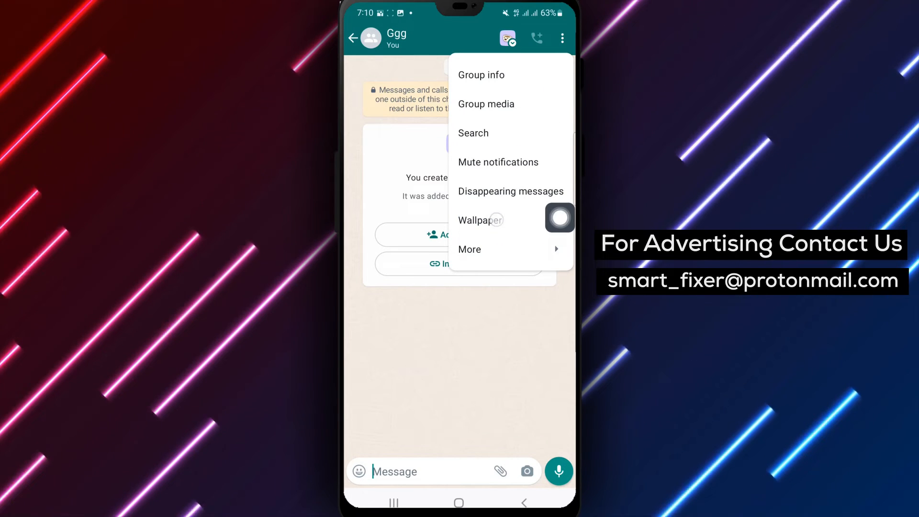
Step: Choose Wallpaper, then the Dark category to preview the crescent-moon wallpaper
left_click(479, 221)
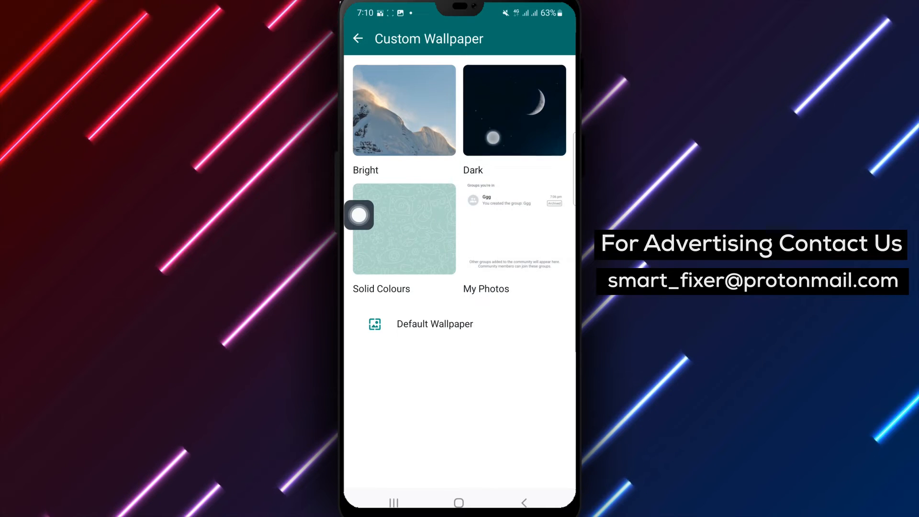
left_click(515, 110)
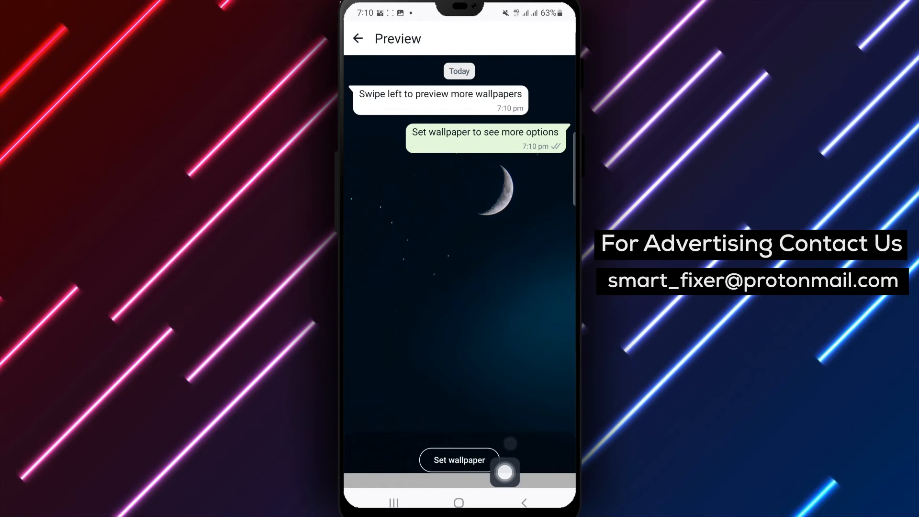
Step: Set the moon wallpaper for this chat 'Ggg' only, then return to the home screen
left_click(460, 460)
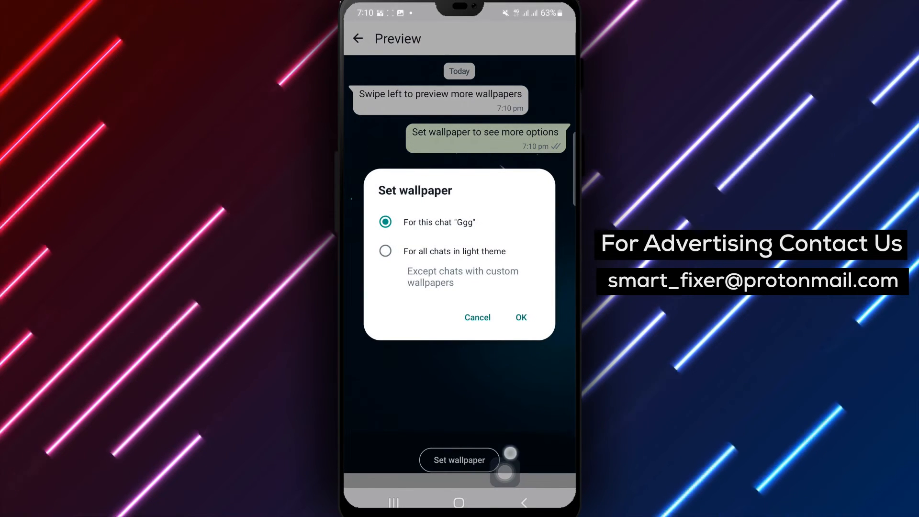
mouse_move(517, 458)
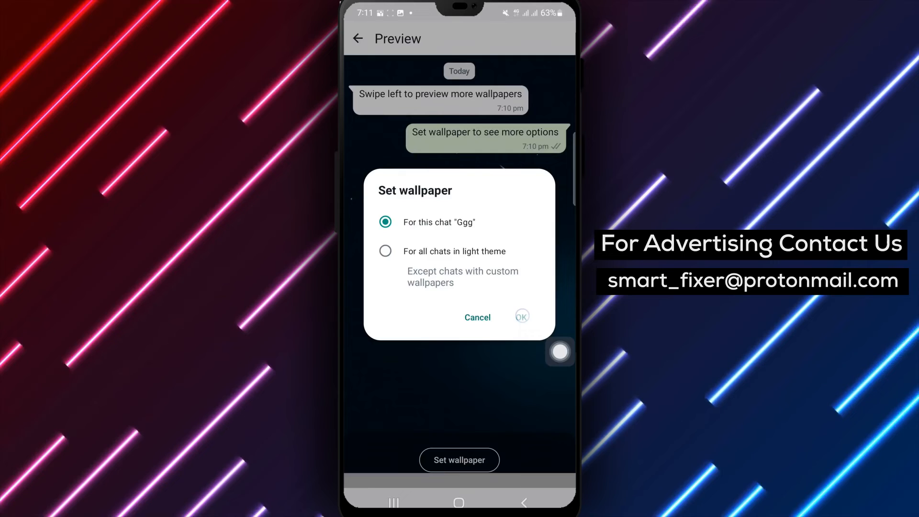
left_click(522, 317)
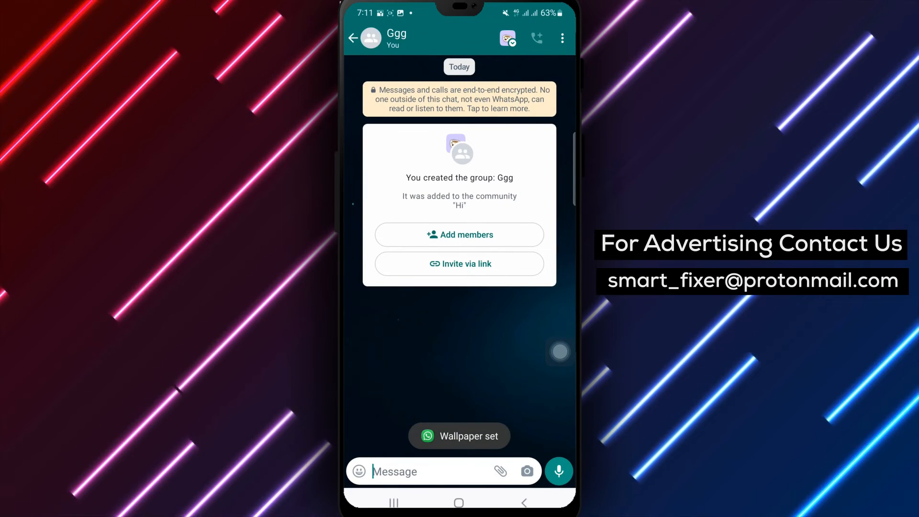
left_click(459, 503)
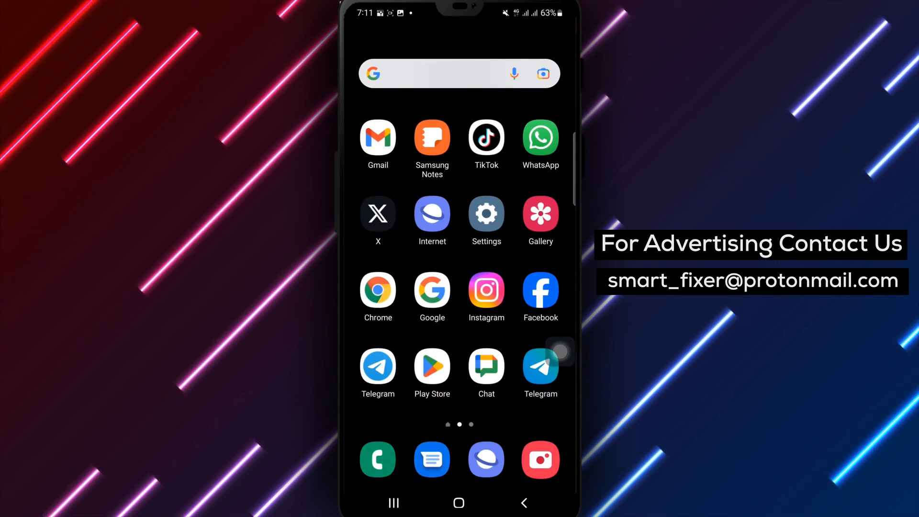